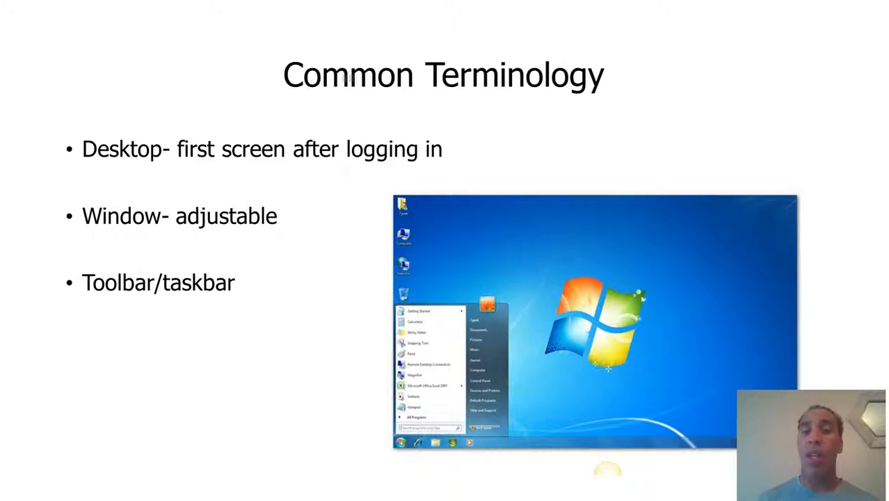
mouse_move(692, 271)
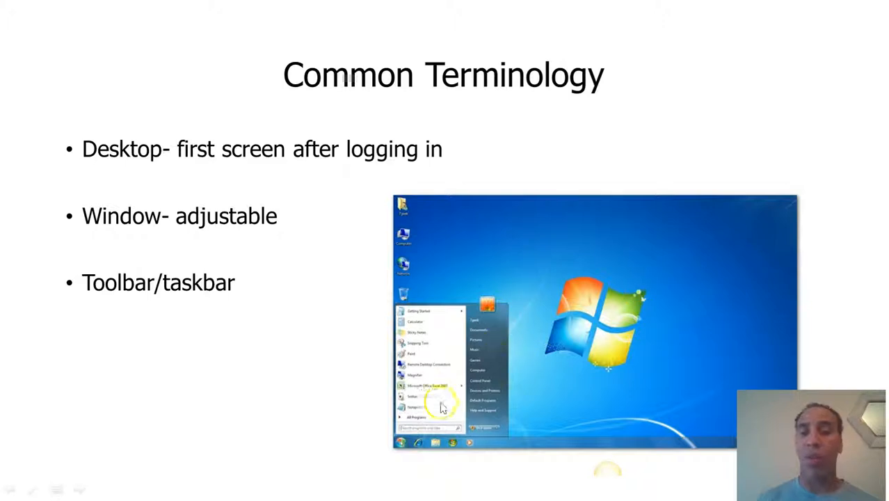
mouse_move(403, 449)
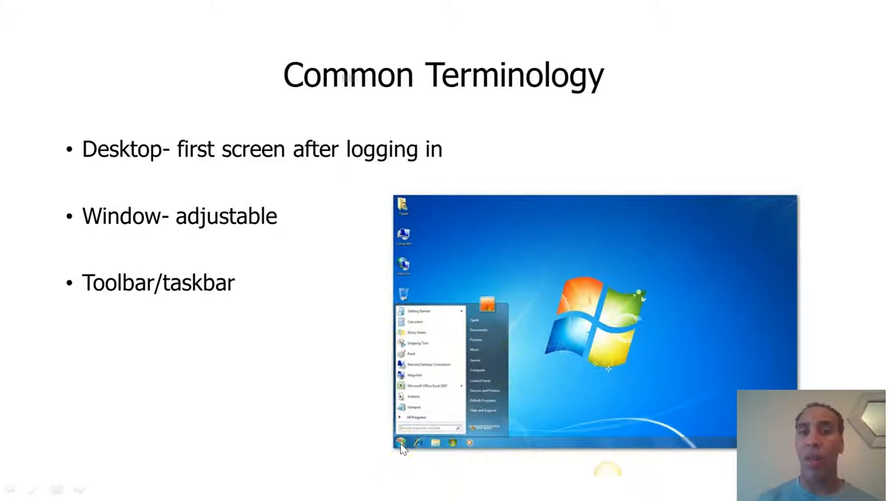
mouse_move(501, 403)
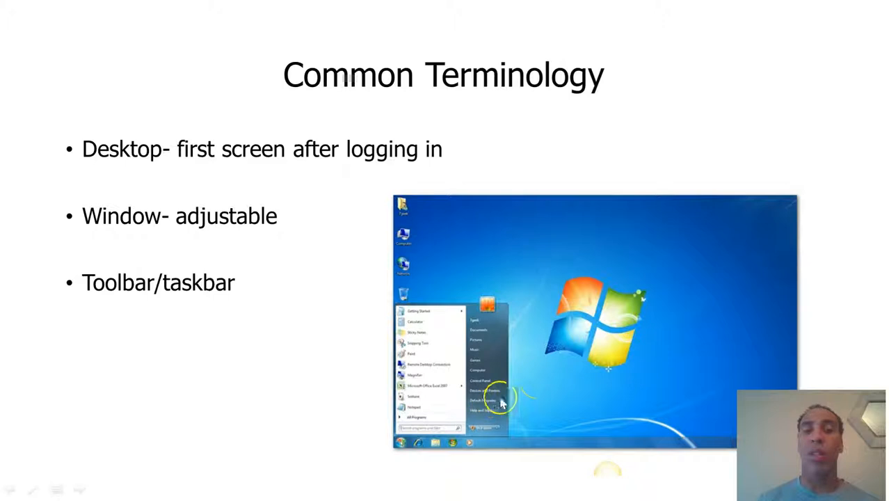
mouse_move(696, 400)
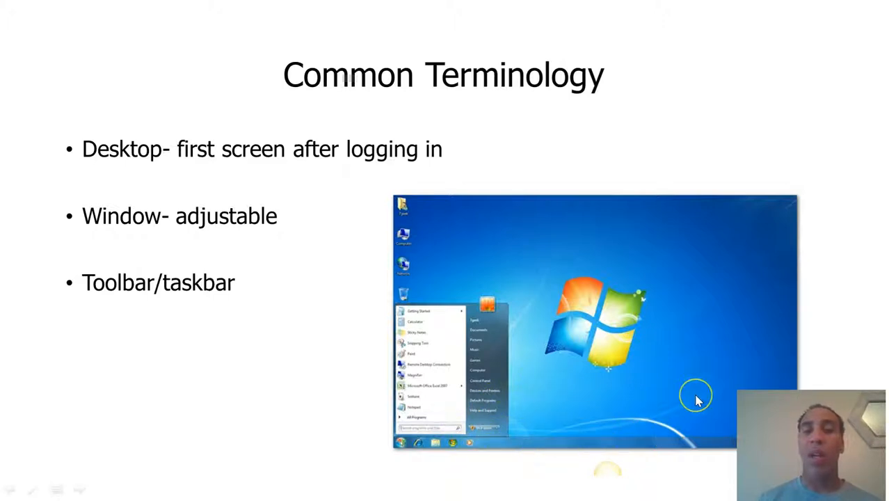
mouse_move(549, 455)
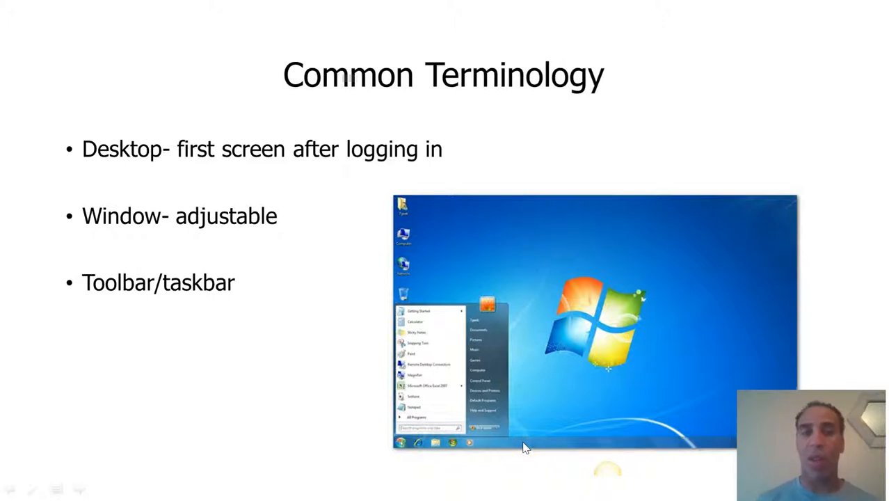
Step: Advance the slideshow past the Start Menu slide to Creating Files and Folders
key("Right")
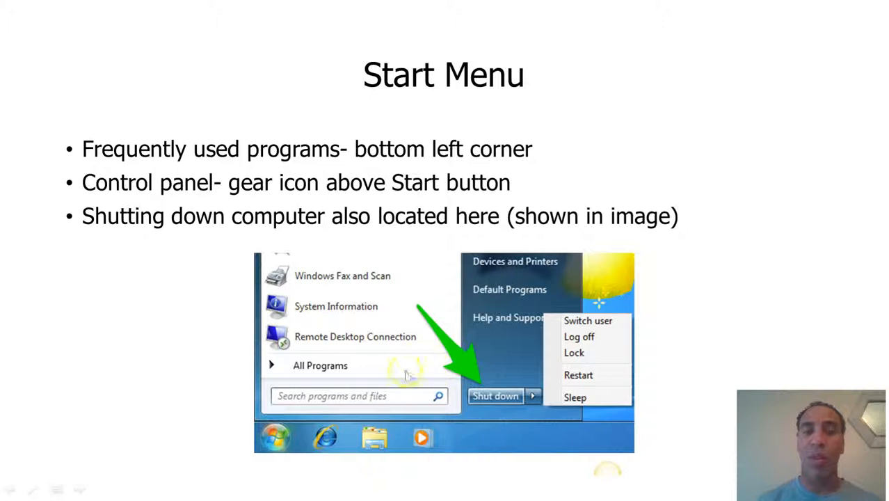
mouse_move(400, 240)
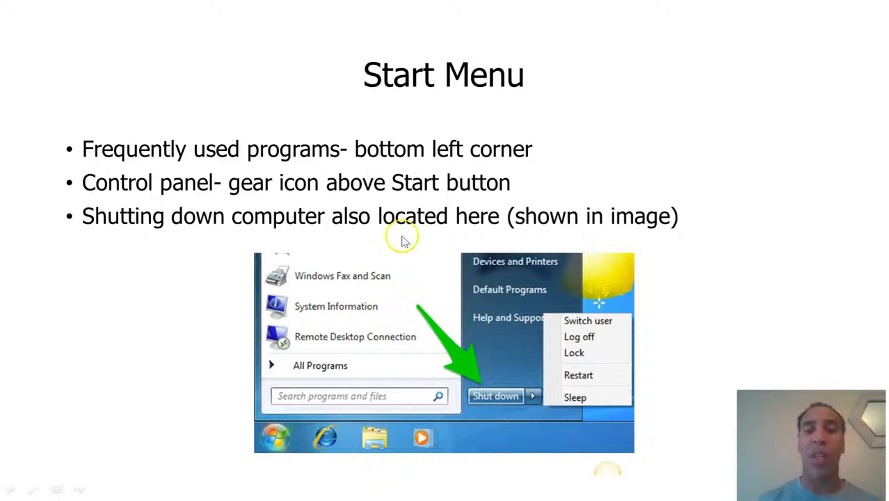
mouse_move(418, 308)
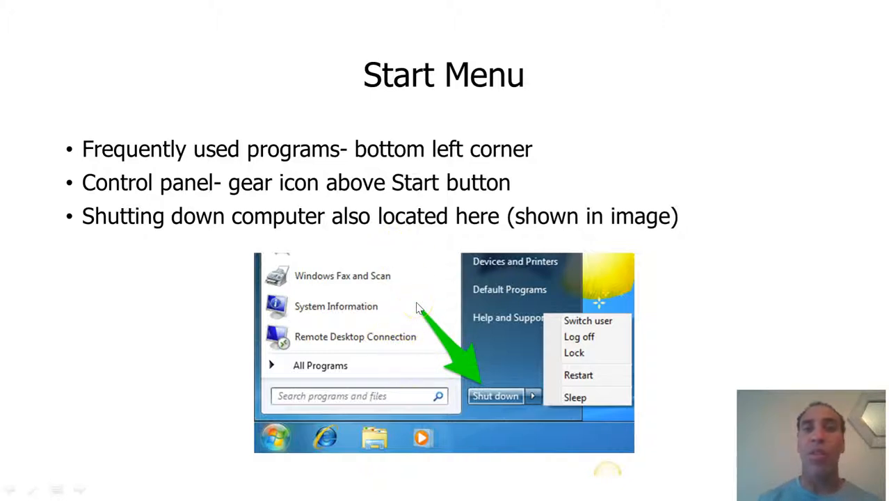
mouse_move(418, 310)
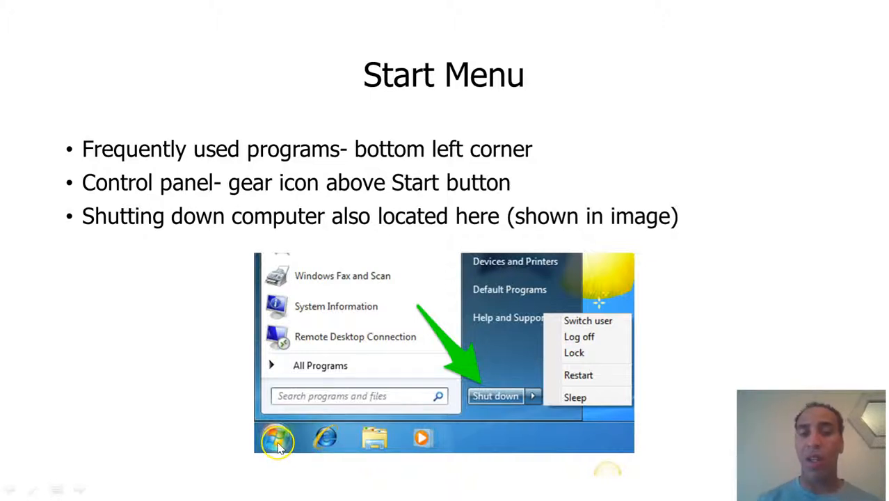
mouse_move(515, 387)
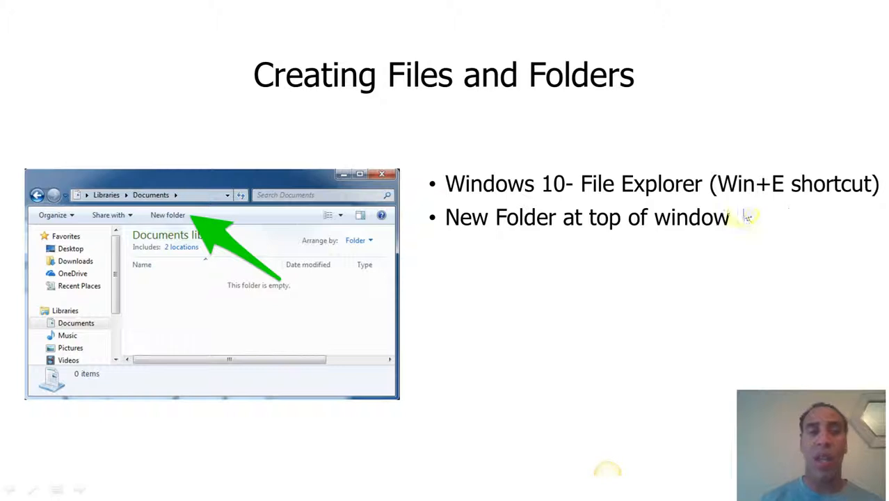
mouse_move(89, 252)
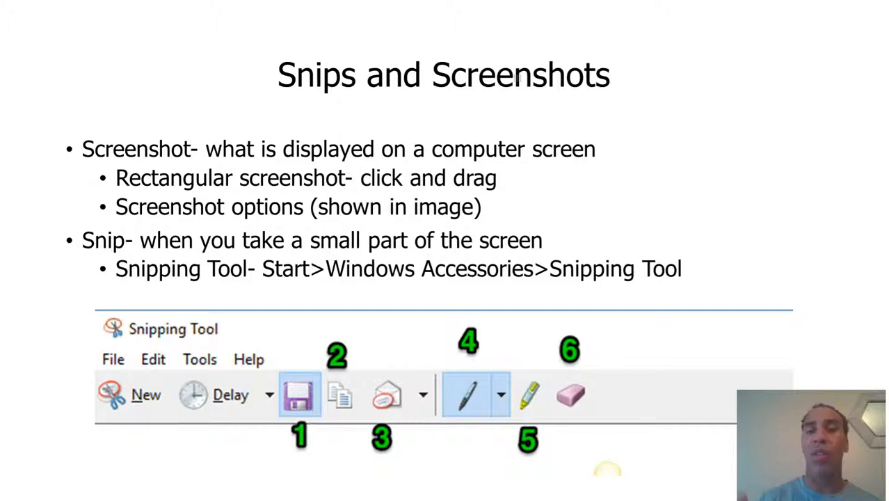
mouse_move(798, 101)
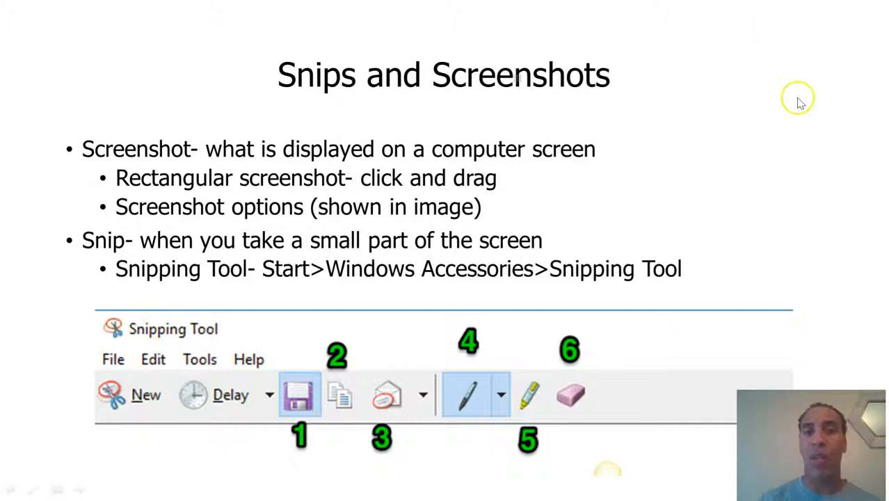
mouse_move(153, 17)
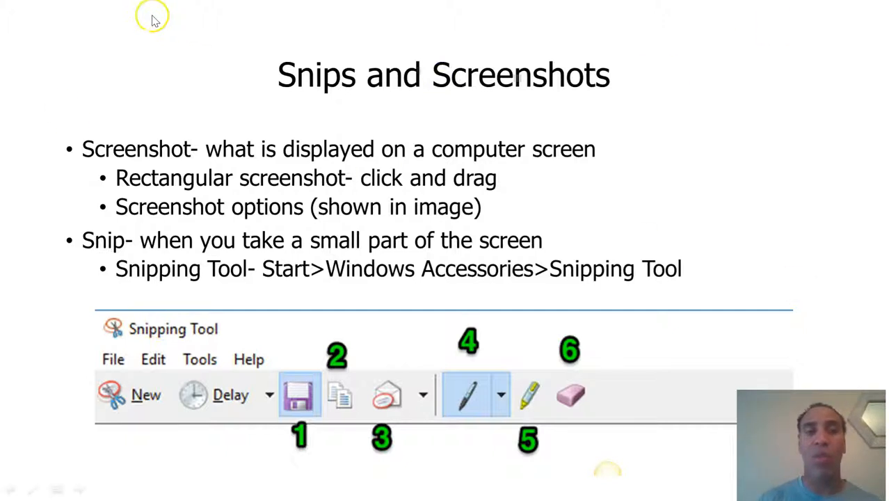
mouse_move(494, 111)
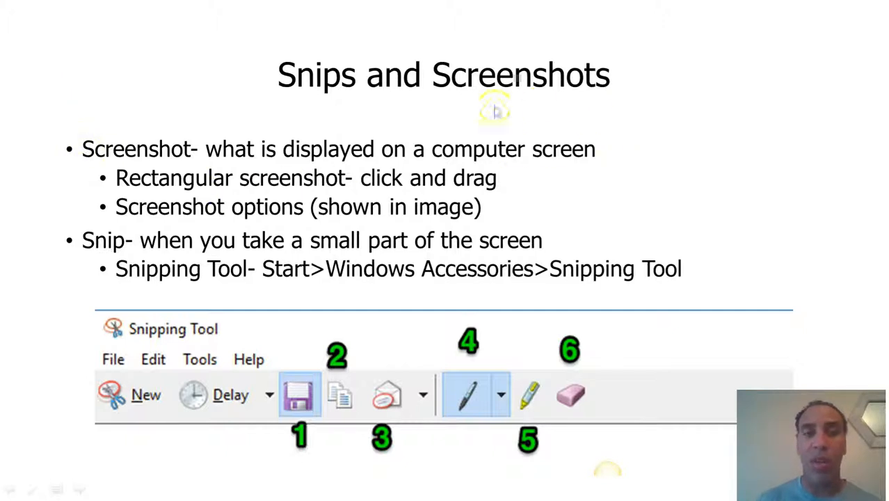
mouse_move(640, 151)
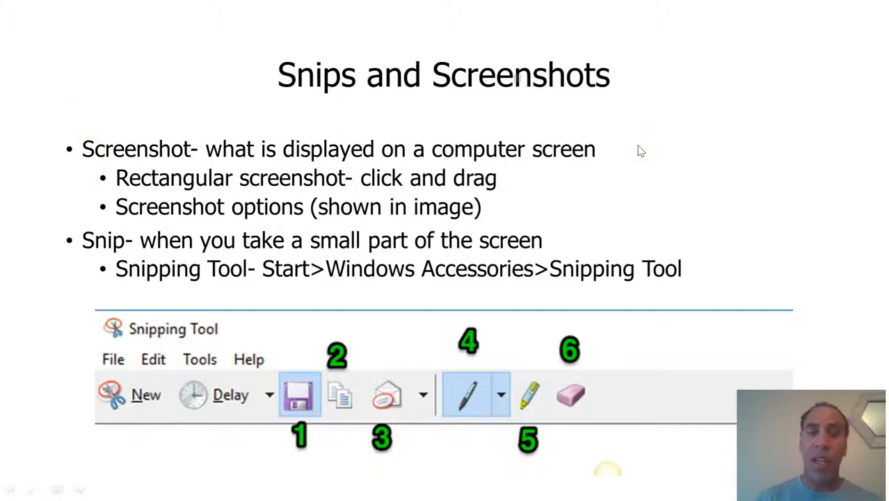